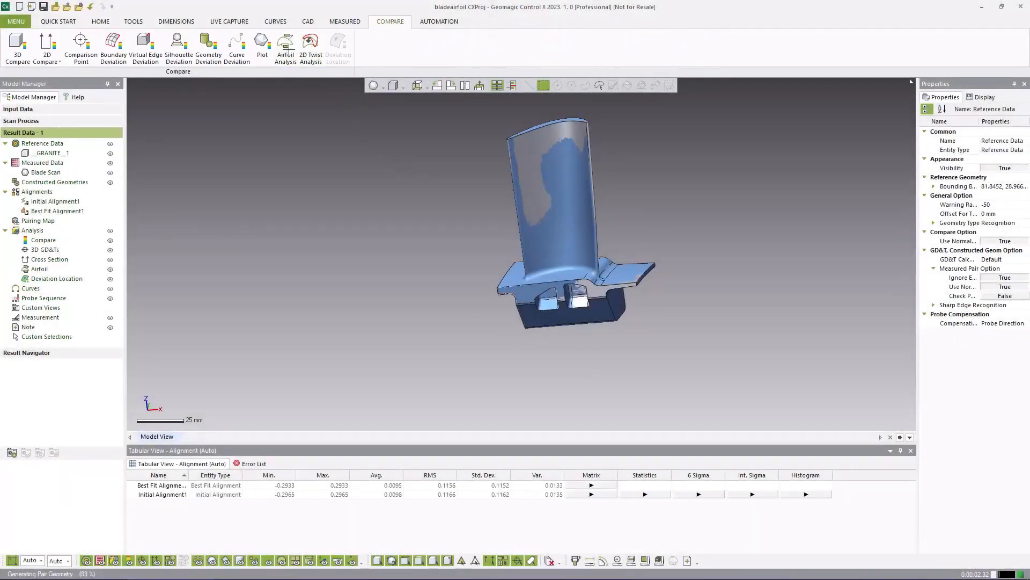
Start an Airfoil Analysis on Plane Z offset 160 mm with Along Normal projection and compute the section
left_click(286, 47)
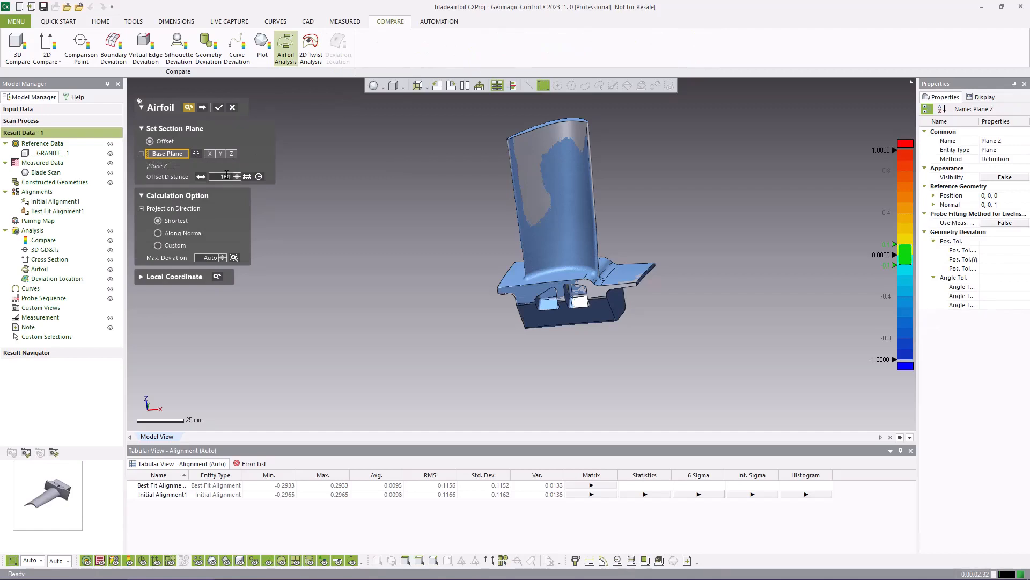
left_click(158, 233)
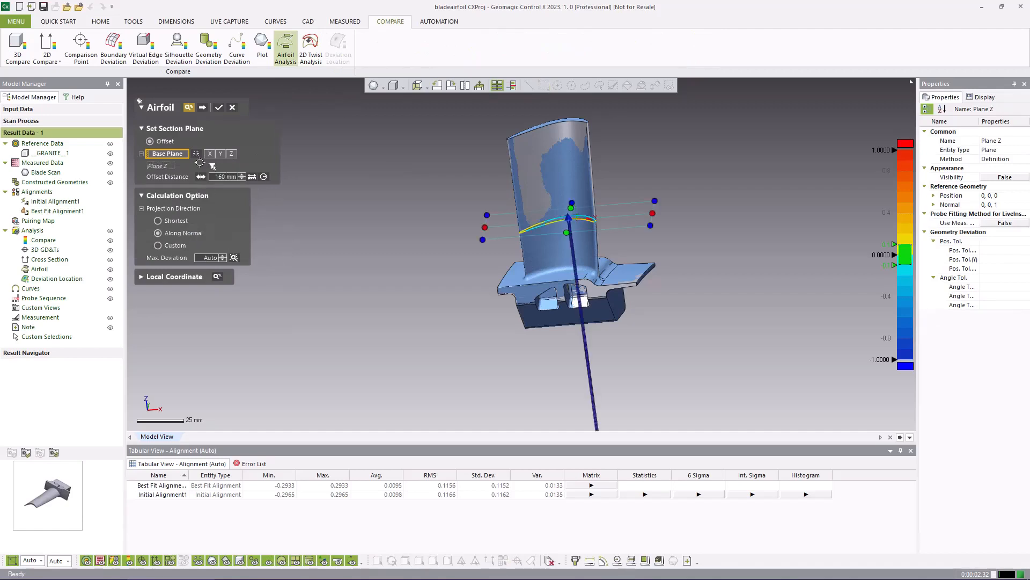
left_click(216, 107)
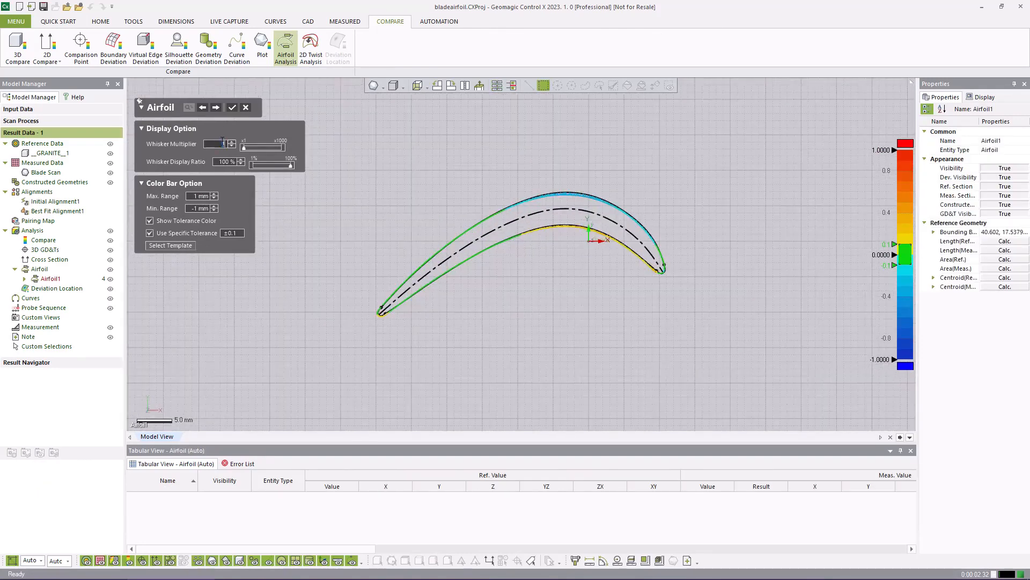
Set whisker multiplier 2 and display ratio 70%, then proceed to the dimension options
left_click(232, 142)
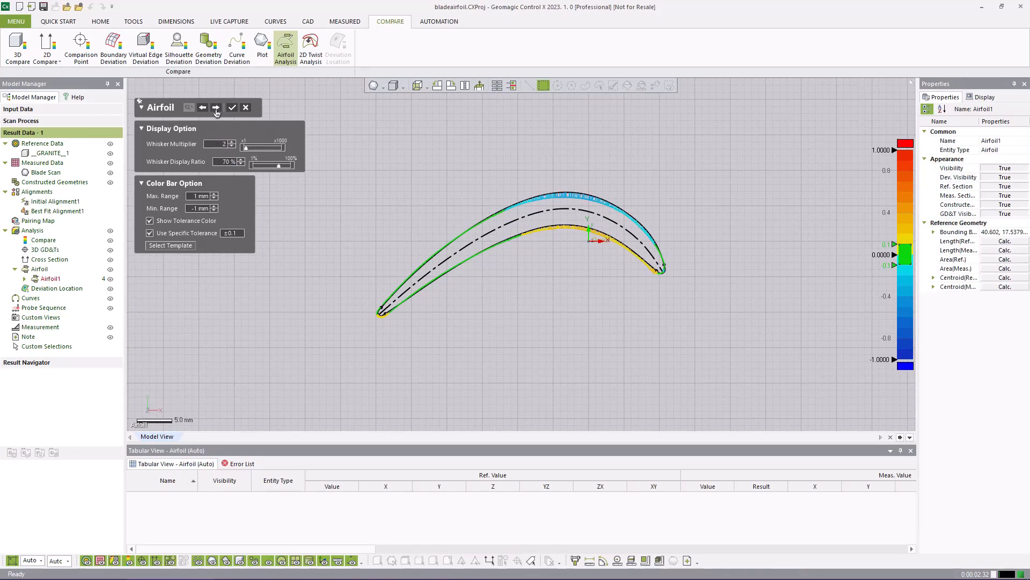
left_click(203, 107)
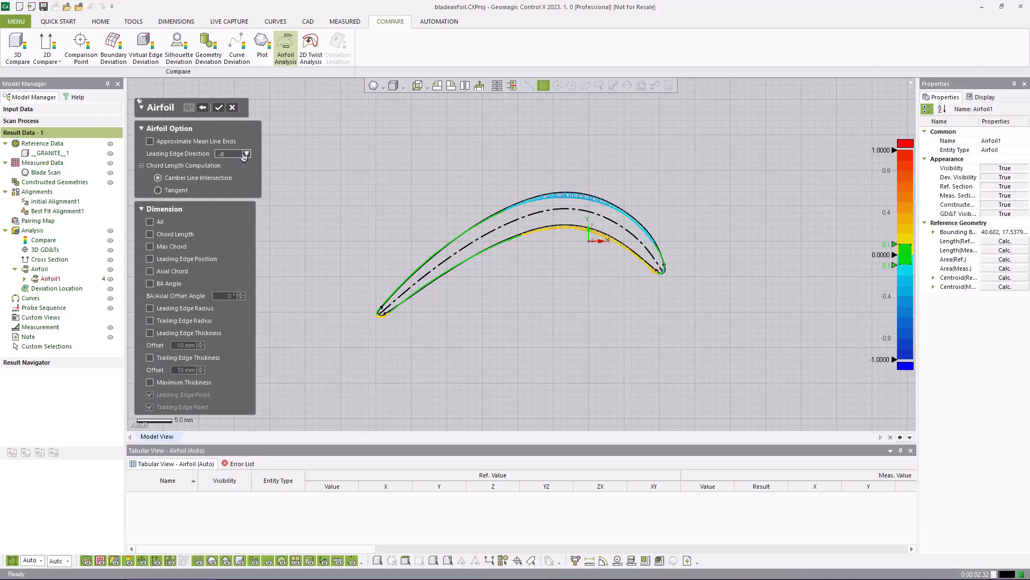
Set leading edge direction +X and add leading edge position, leading and trailing edge radius dimensions
left_click(245, 154)
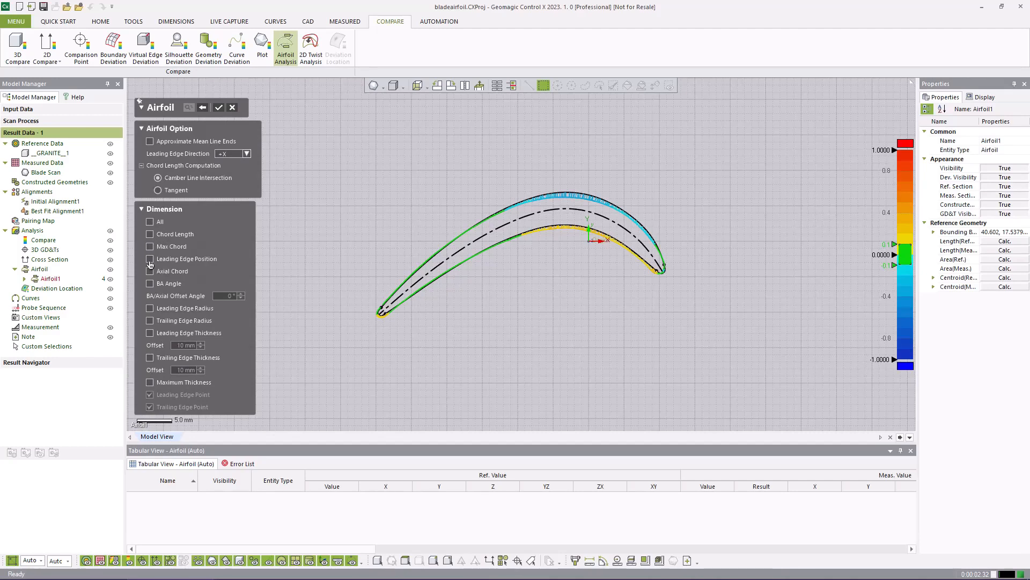
left_click(150, 259)
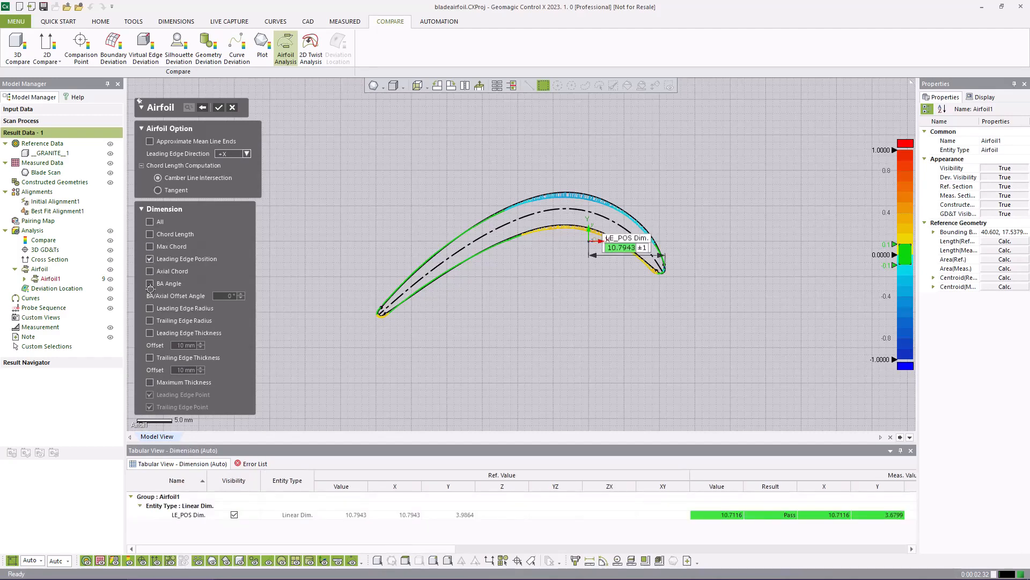
left_click(150, 308)
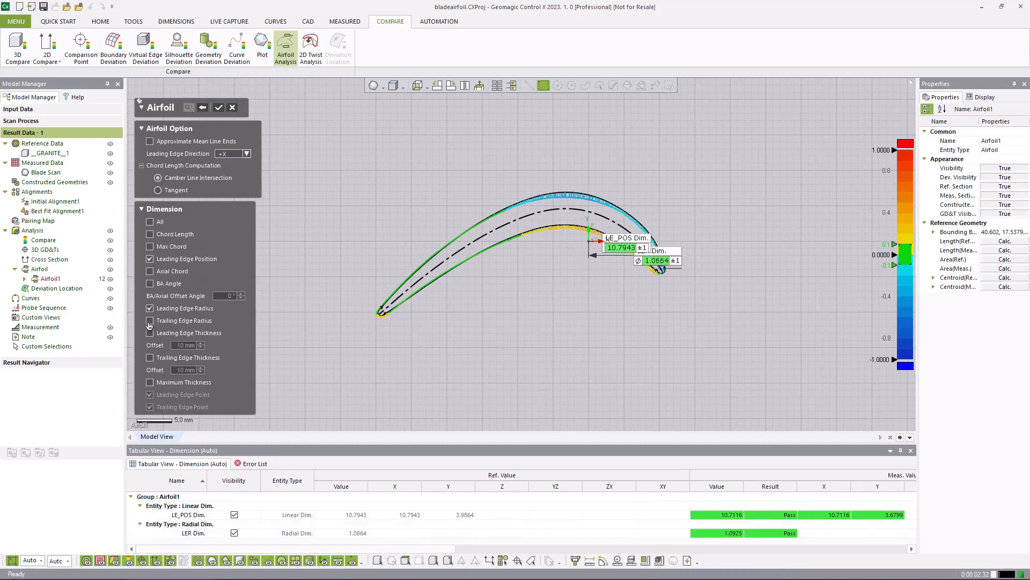
left_click(149, 321)
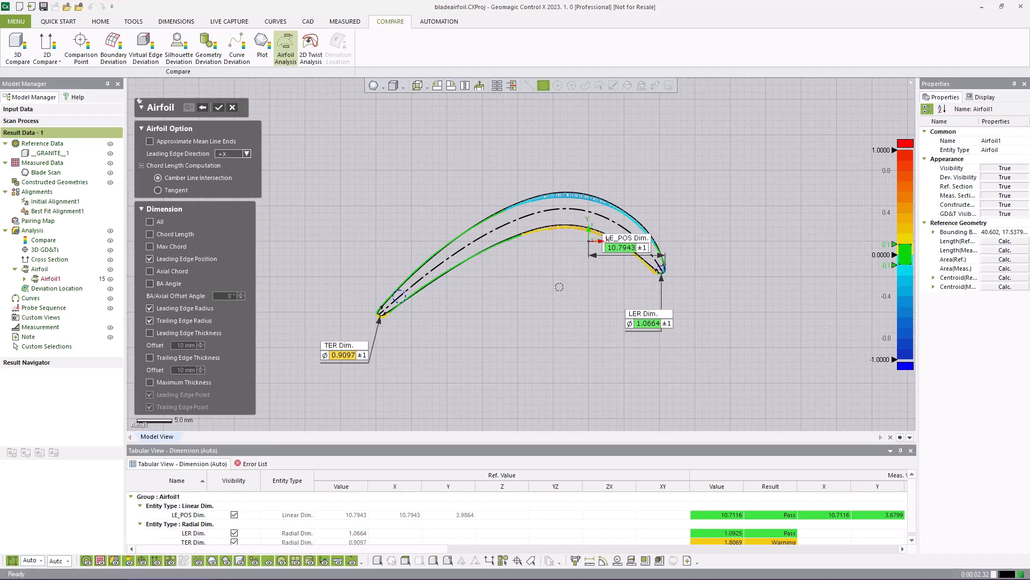
mouse_move(150, 242)
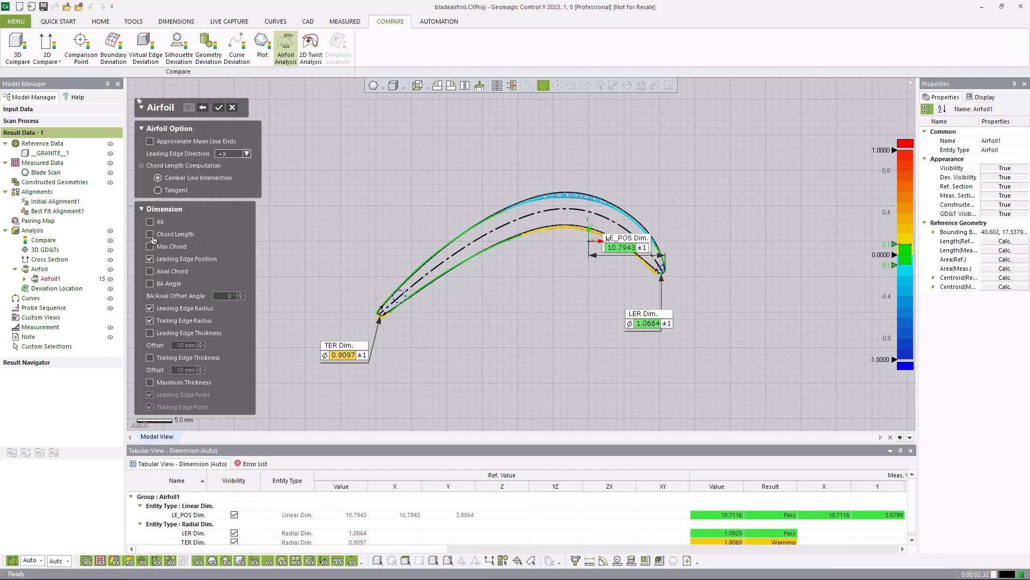
Add chord length and leading-edge thickness dimensions and adjust the thickness offset distance
left_click(151, 233)
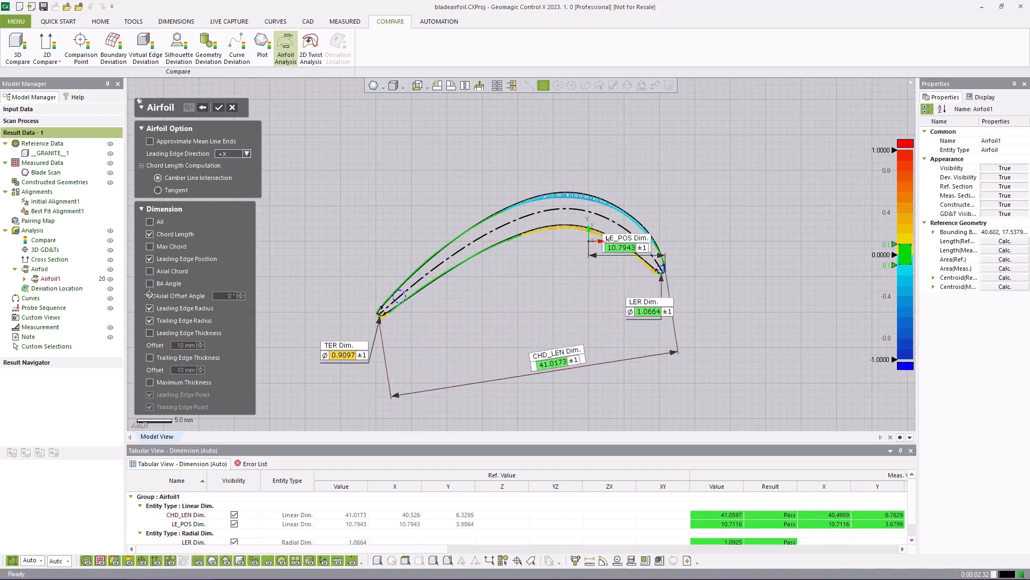
left_click(150, 283)
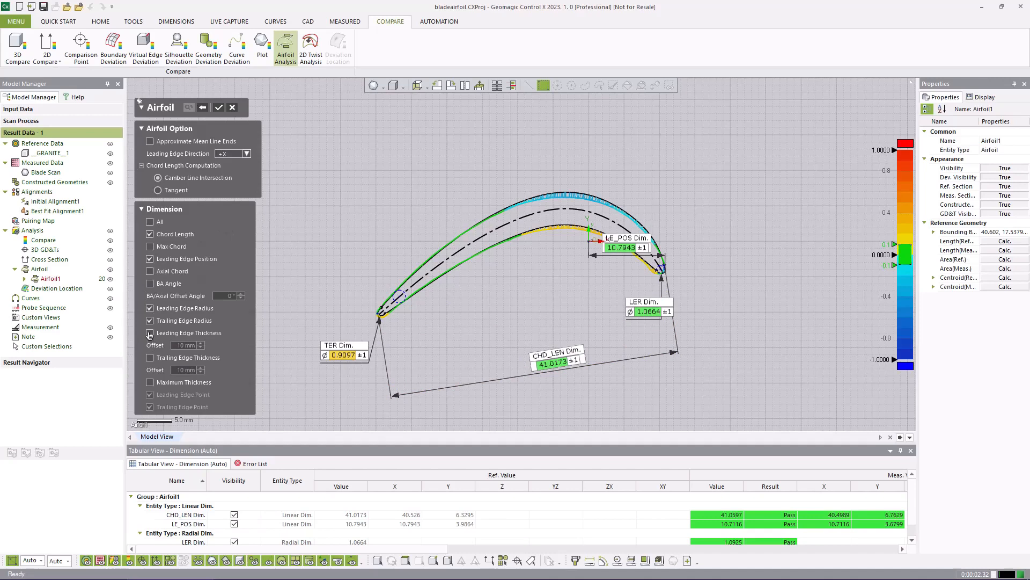
left_click(150, 333)
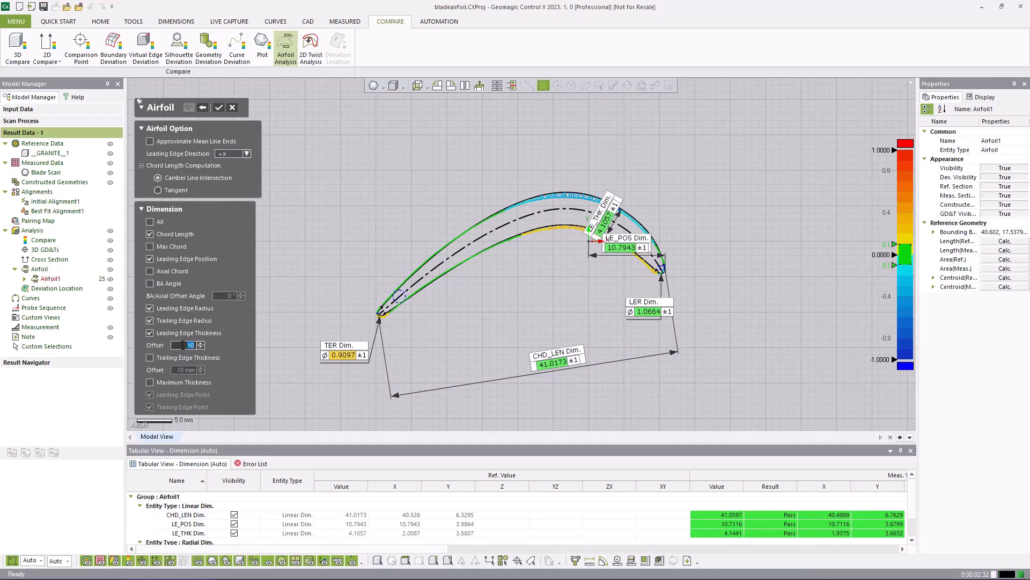
left_click(201, 347)
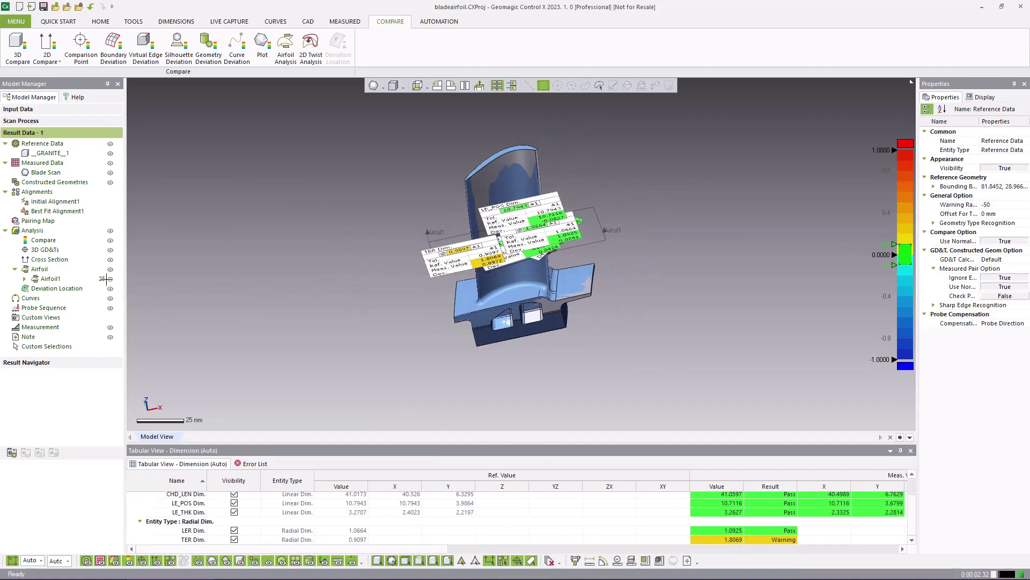
Start a 2D Twist analysis on the blade with Along Normal projection
left_click(310, 47)
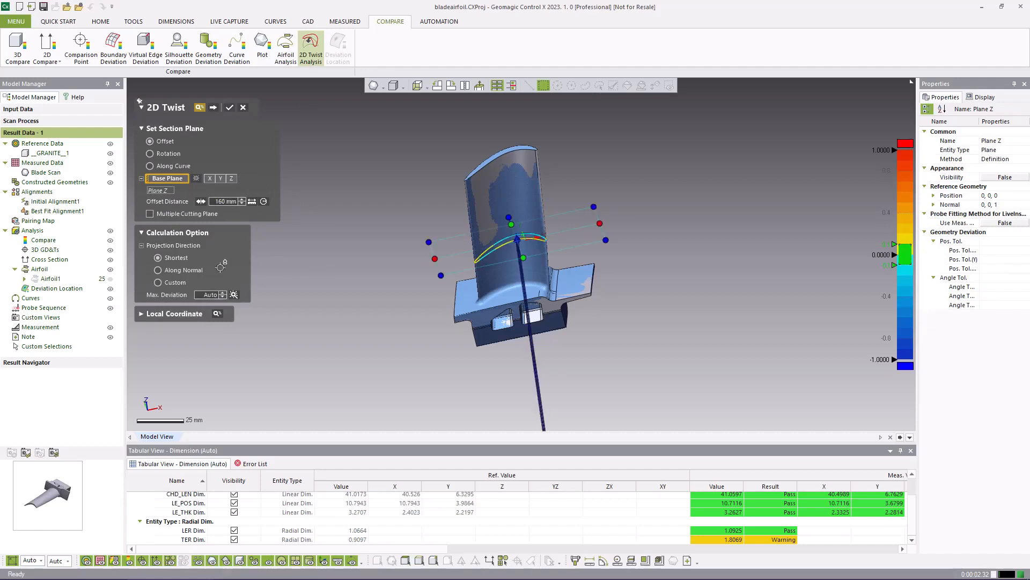
left_click(157, 269)
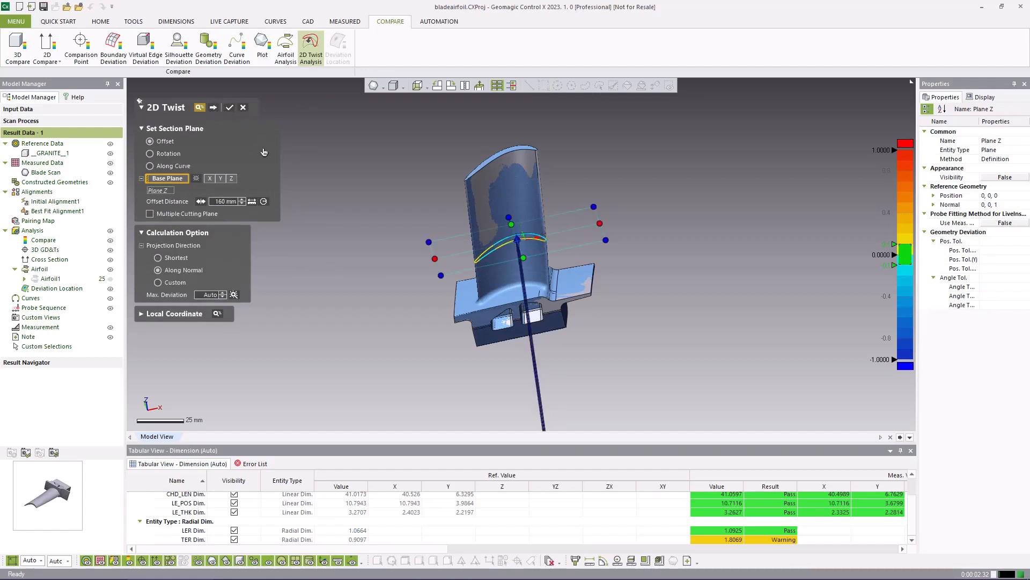
Compute the 2D Twist1 section with whisker multiplier 2 and 70% display ratio and create it
left_click(213, 107)
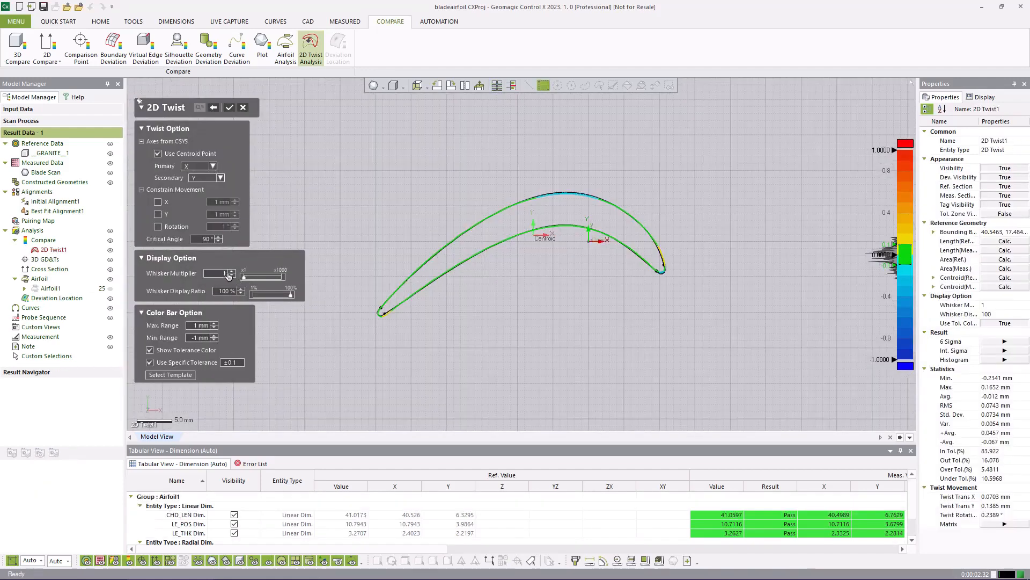
left_click(230, 271)
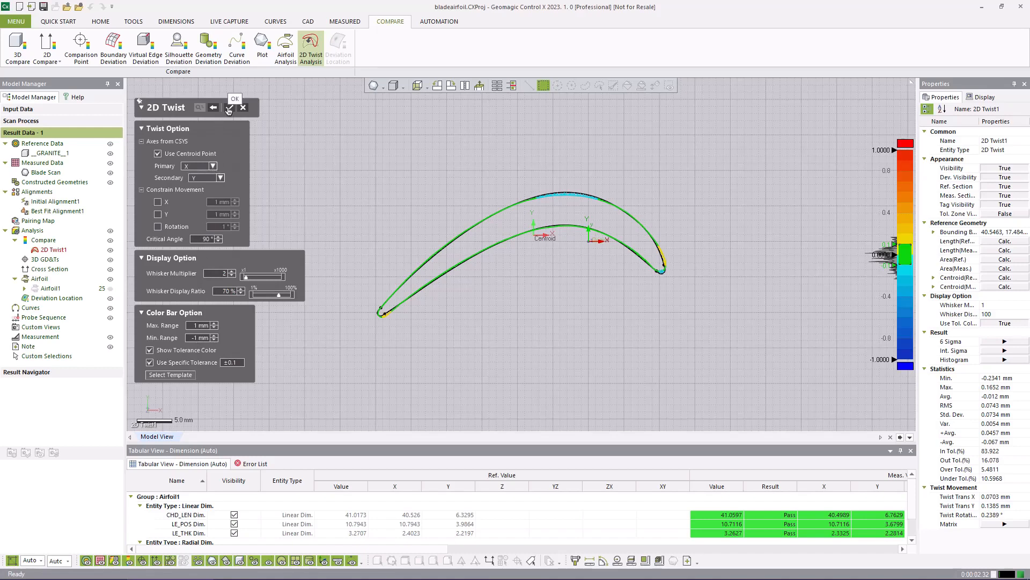
left_click(234, 99)
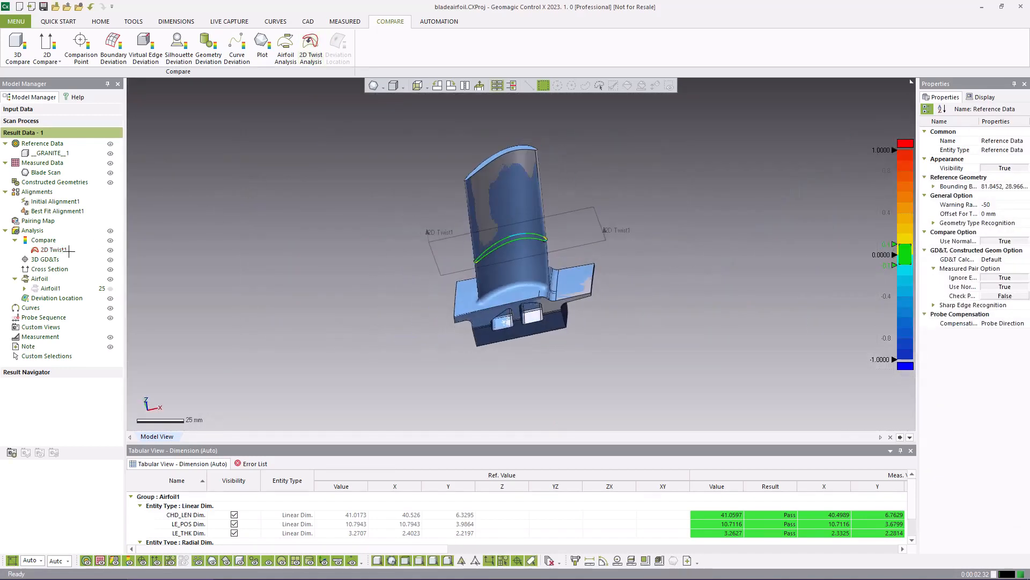
Select 2D Twist1 in the Model Manager and view its statistics and twist movement results in the table
left_click(53, 250)
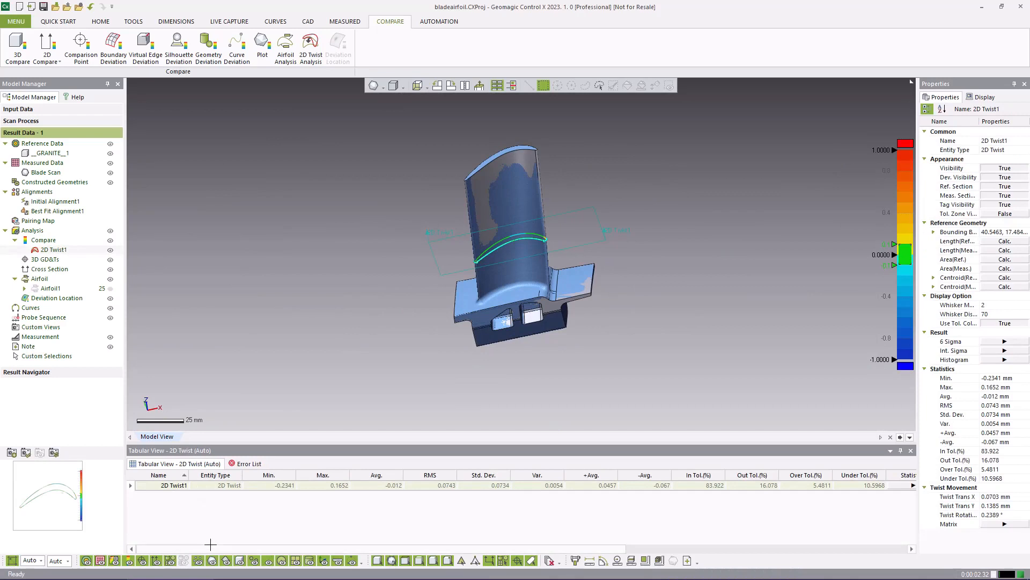
scroll("right", 3)
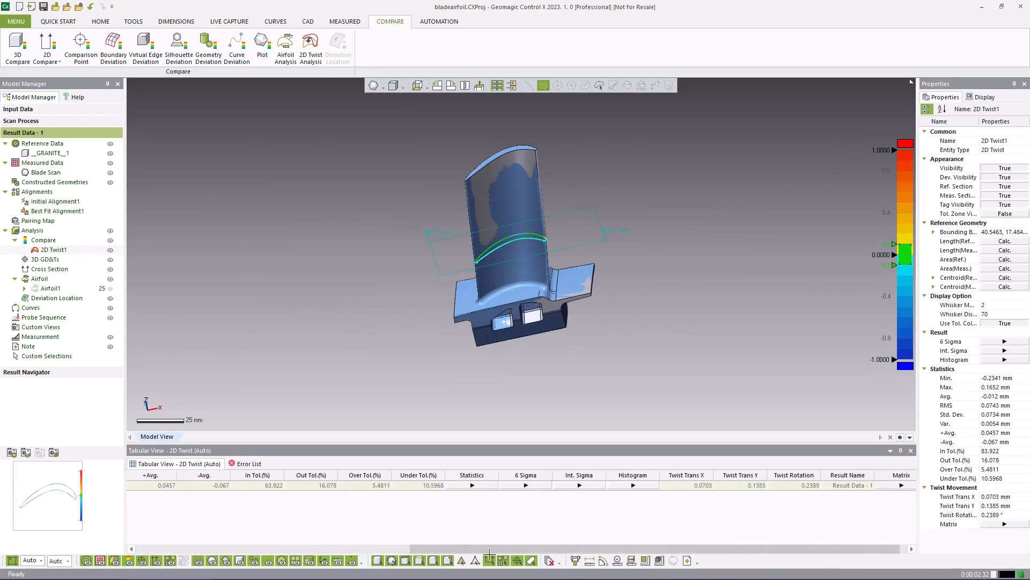